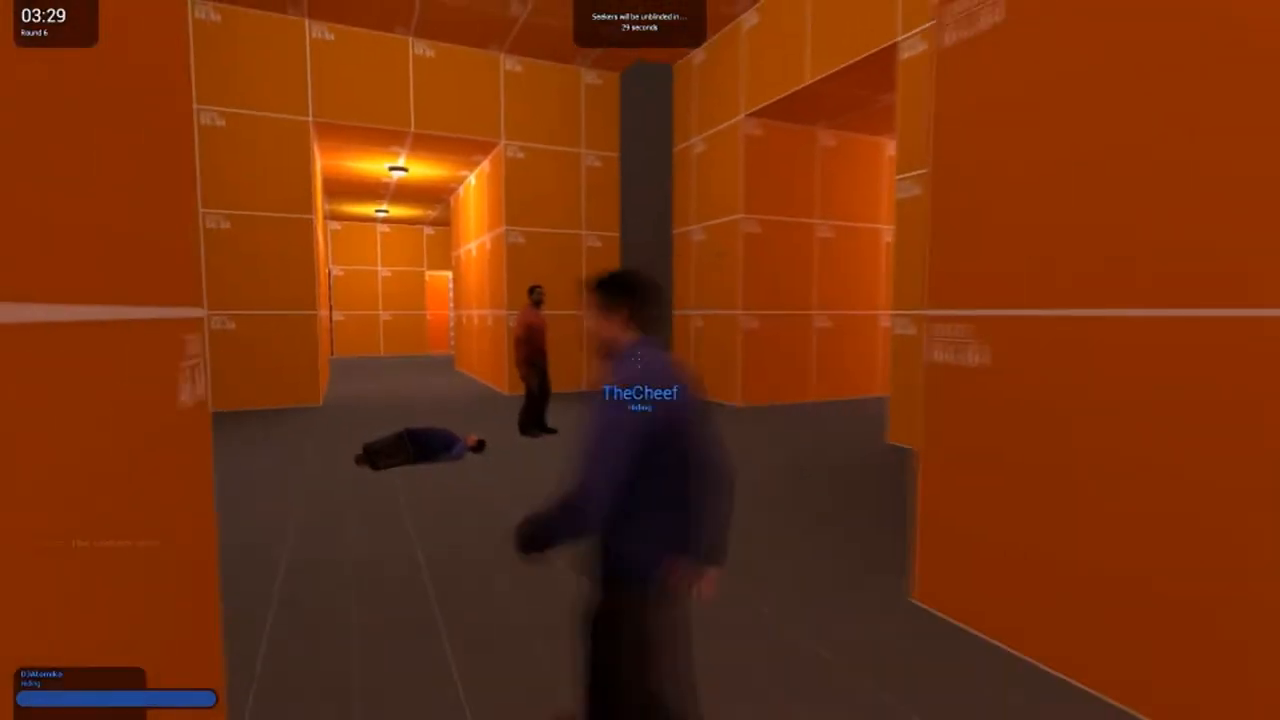
key("Tab")
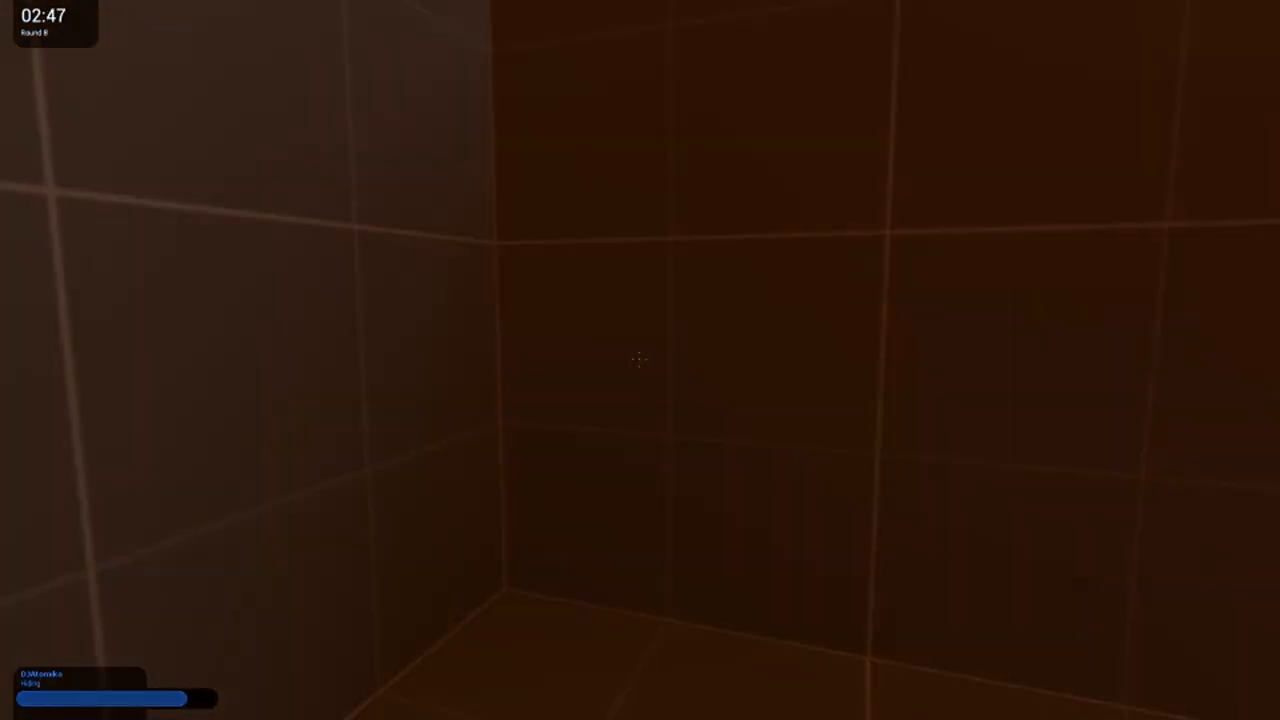
mouse_move(640, 360)
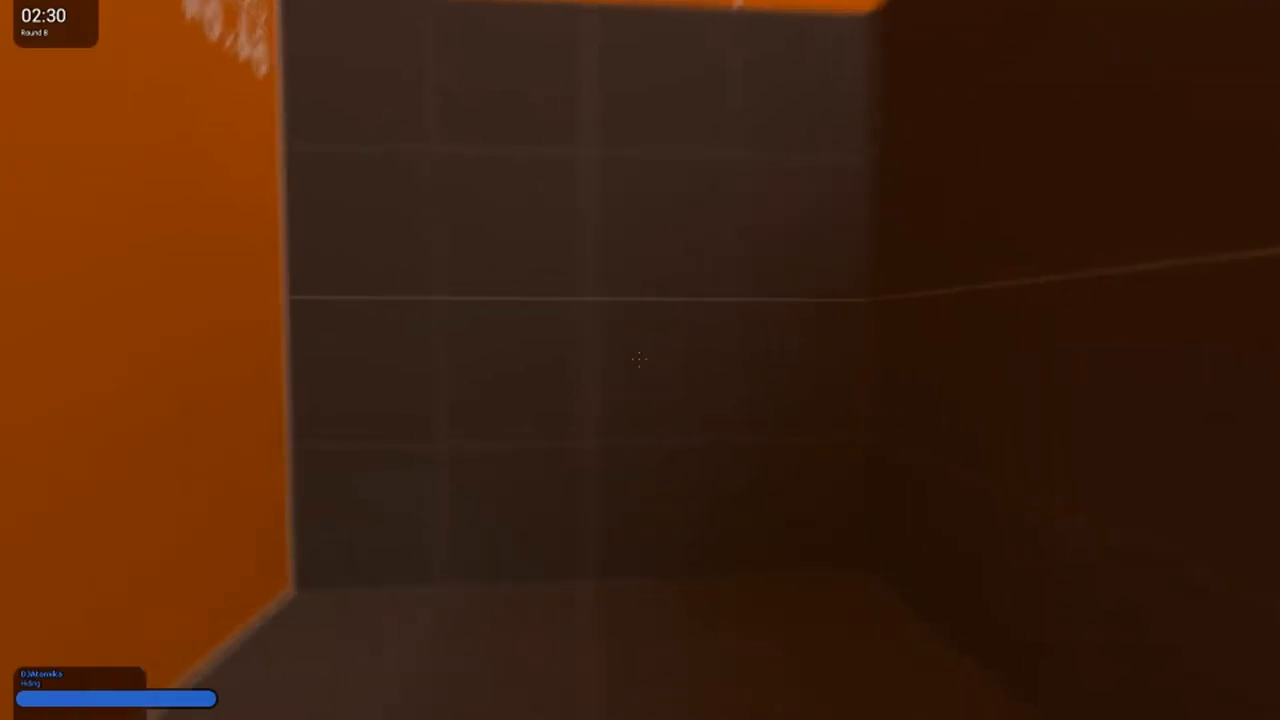